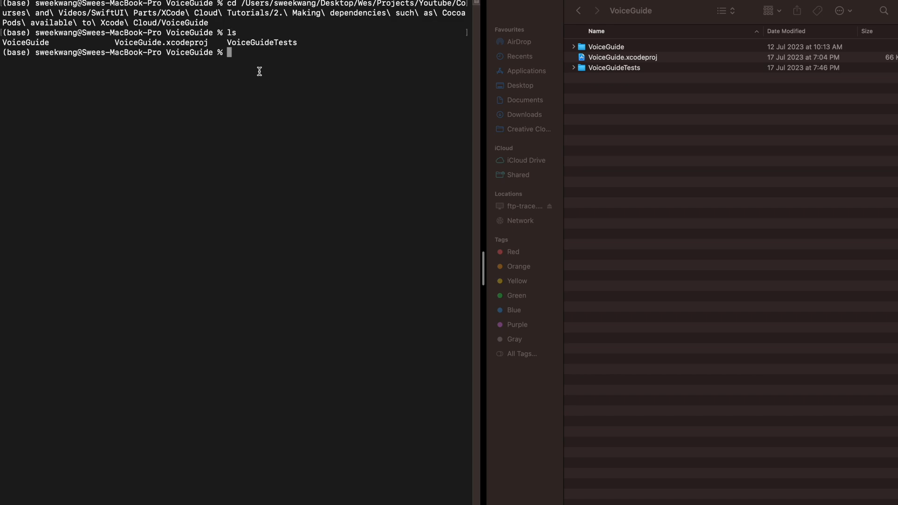
Run pod init, add pod 'FirebaseAuth' to the Podfile, and run pod install.
text(pod)
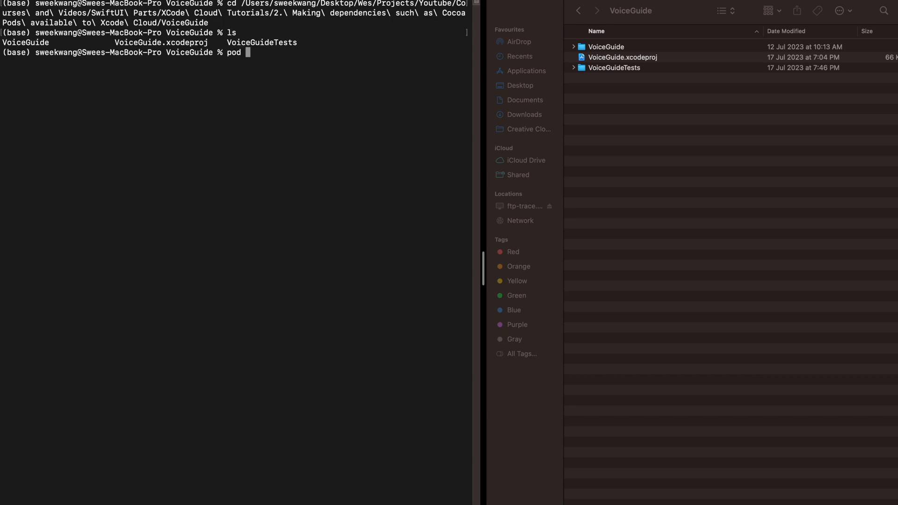
text(init)
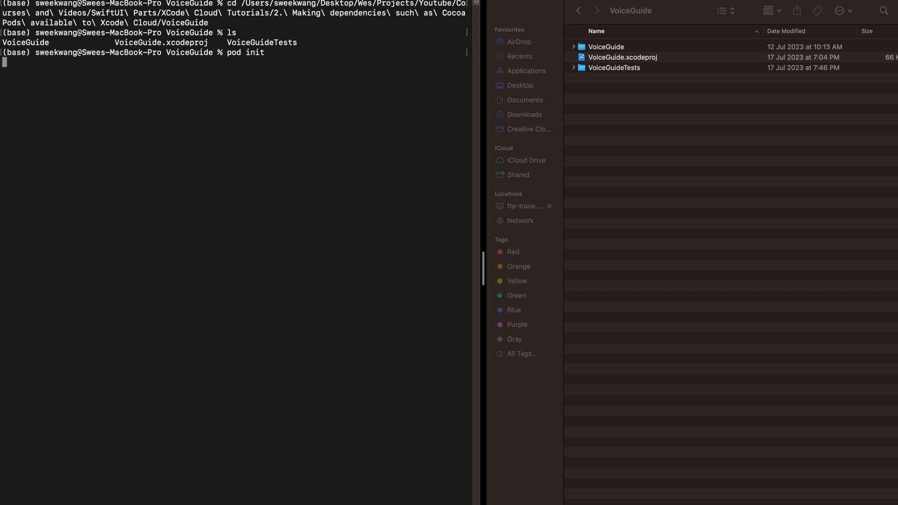
text(open Po)
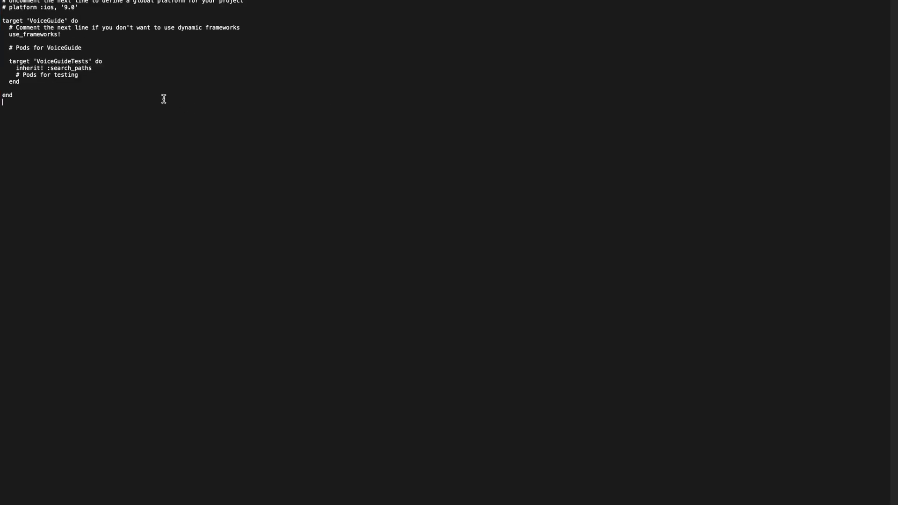
mouse_move(299, 150)
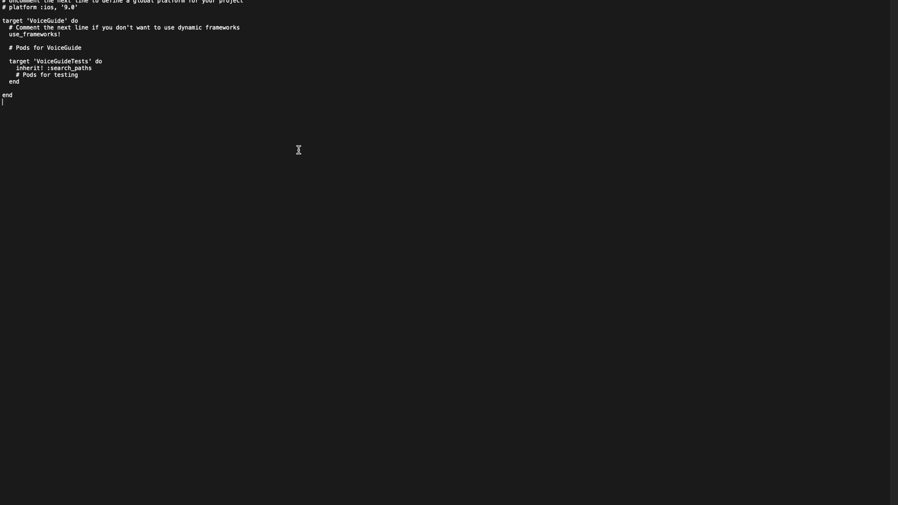
text(pod 'FirebaseAuth')
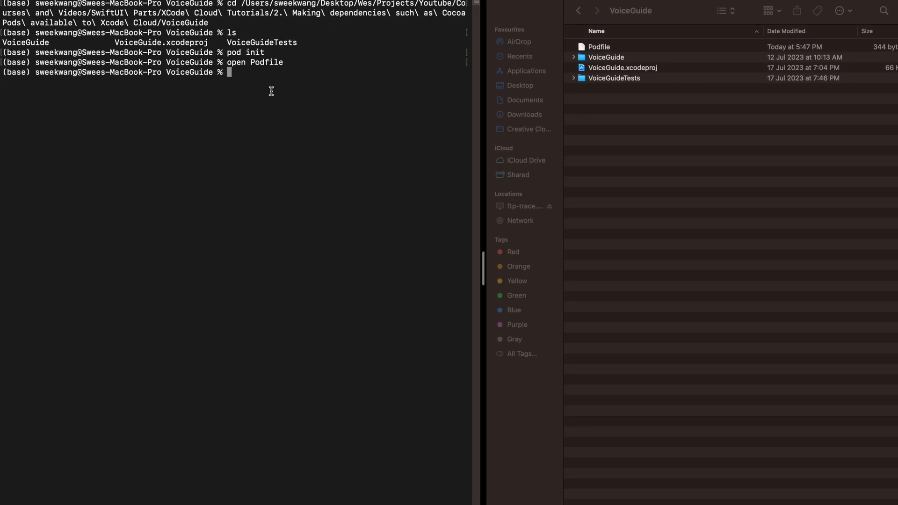
text(pod install)
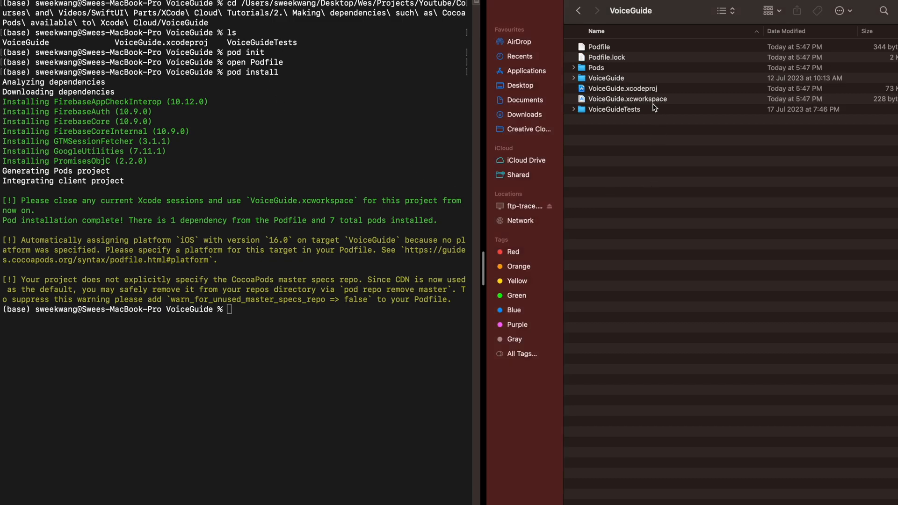
Open VoiceGuide.xcworkspace in Xcode and select the expanded Pods project.
click(628, 99)
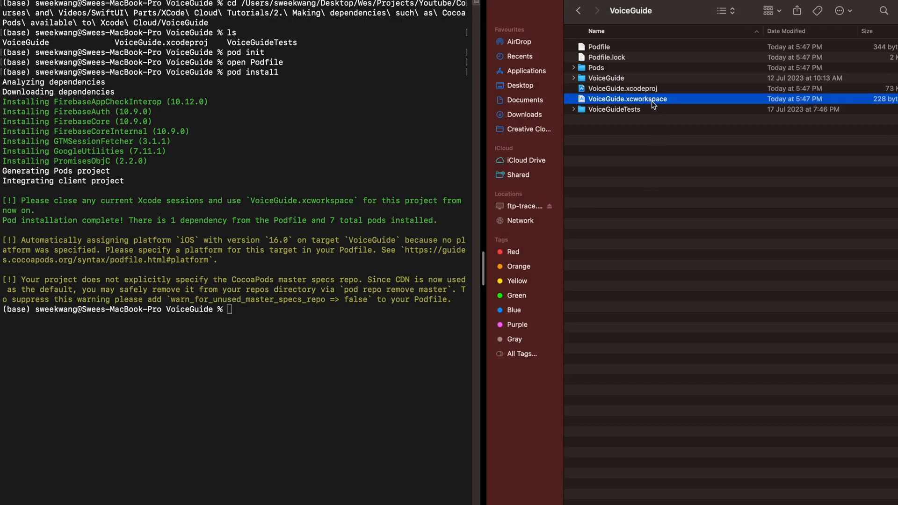
double_click(628, 98)
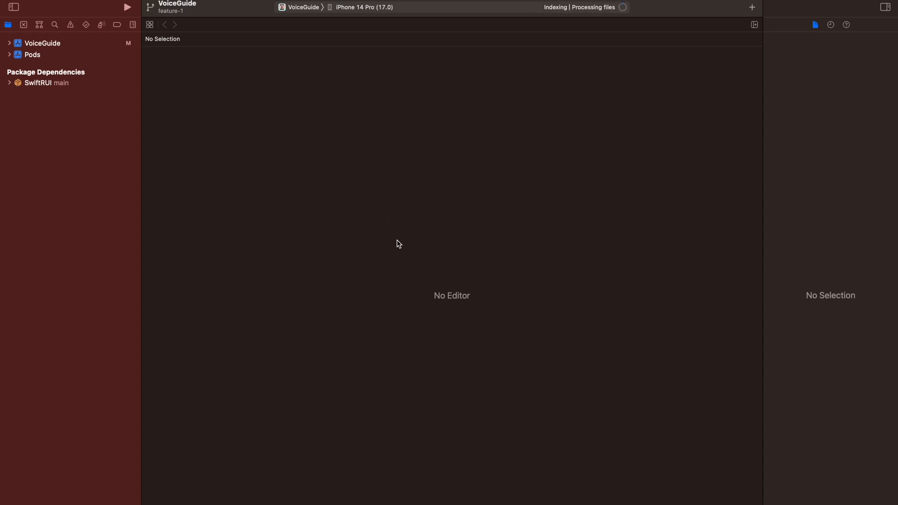
mouse_move(328, 229)
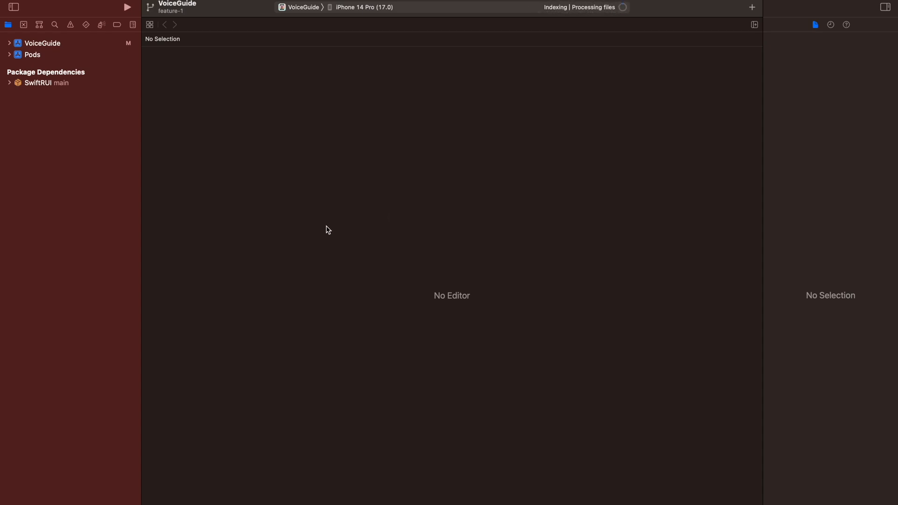
mouse_move(12, 88)
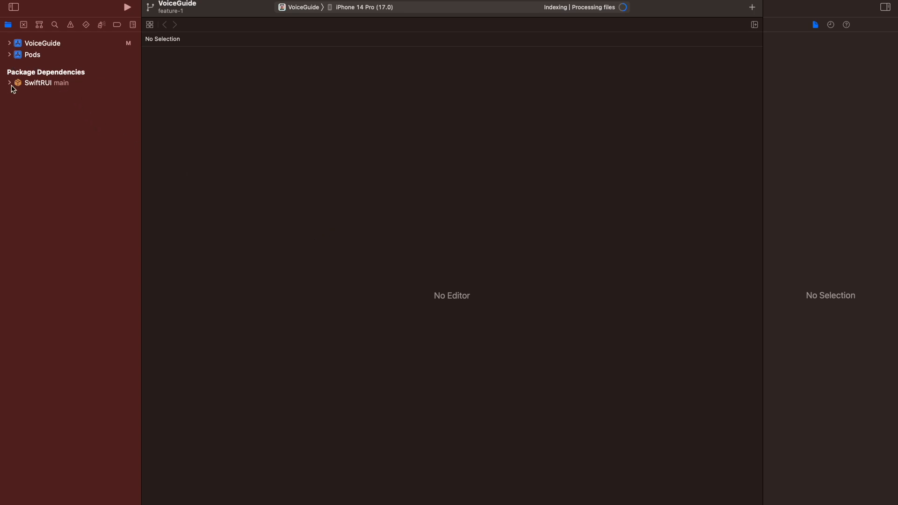
click(39, 83)
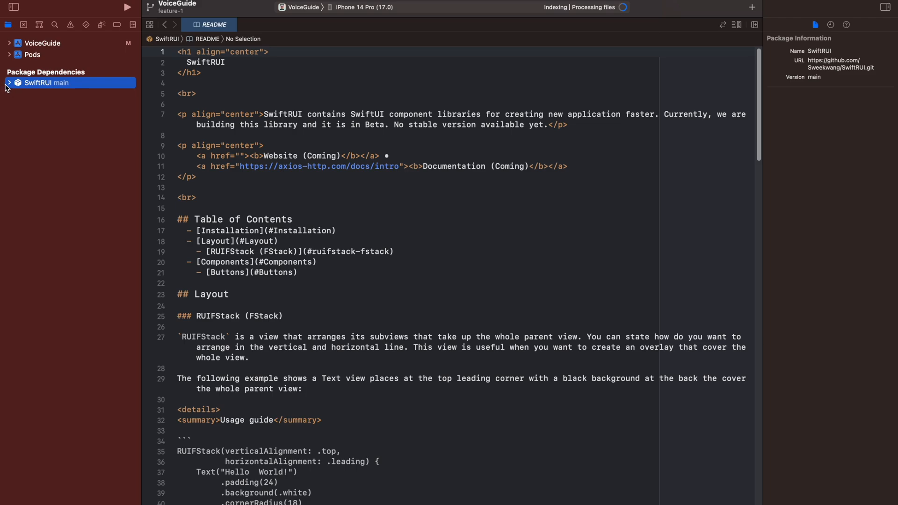
click(7, 55)
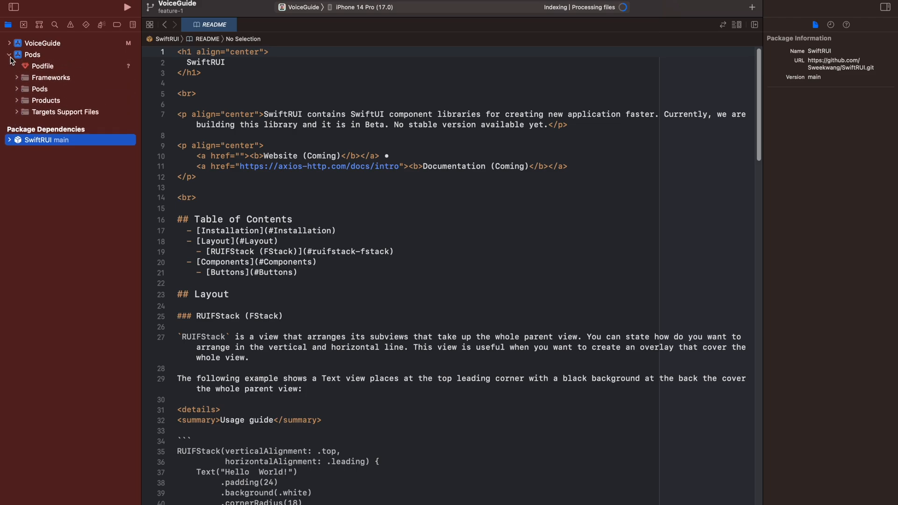
click(31, 54)
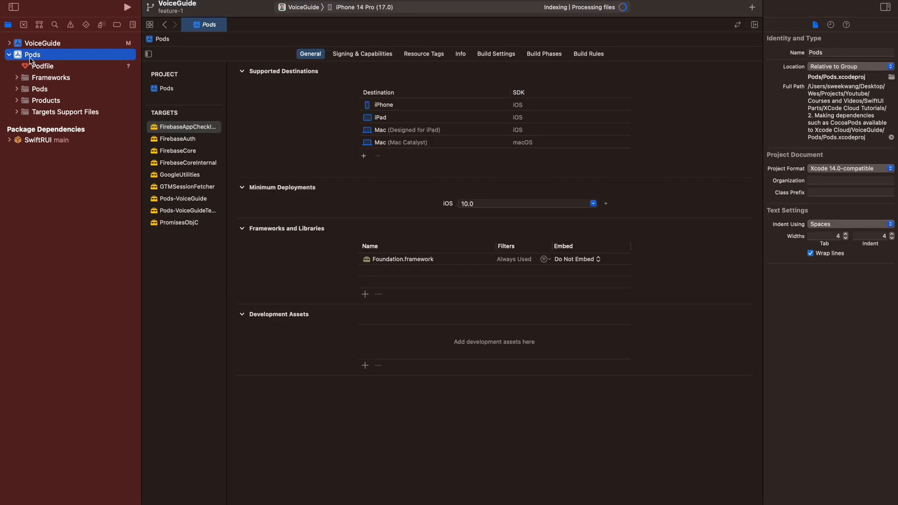
Show VoiceGuide's Xcode Cloud workflows in the Report navigator and select Run Unit-test.
click(9, 39)
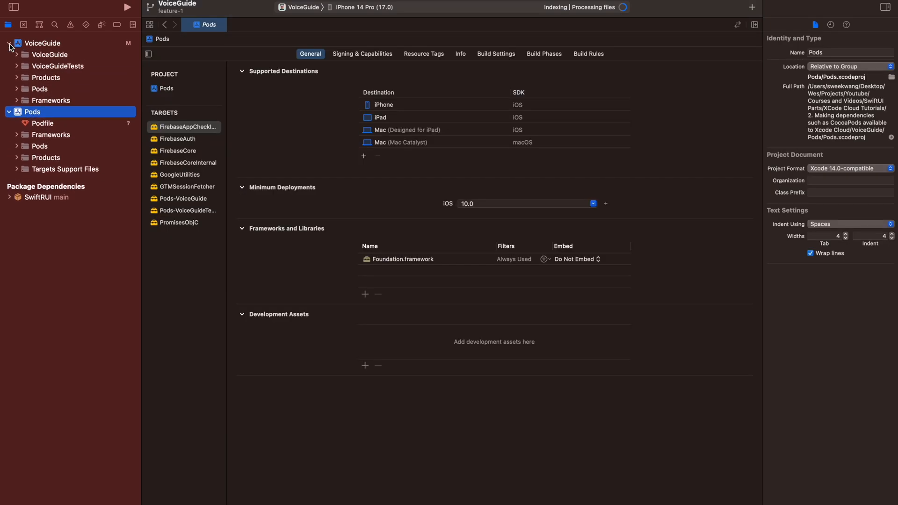
click(128, 25)
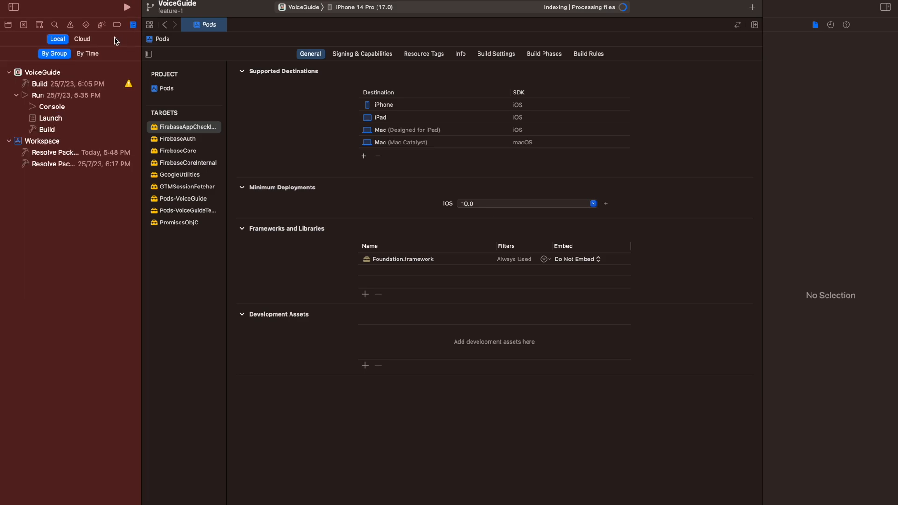
click(82, 39)
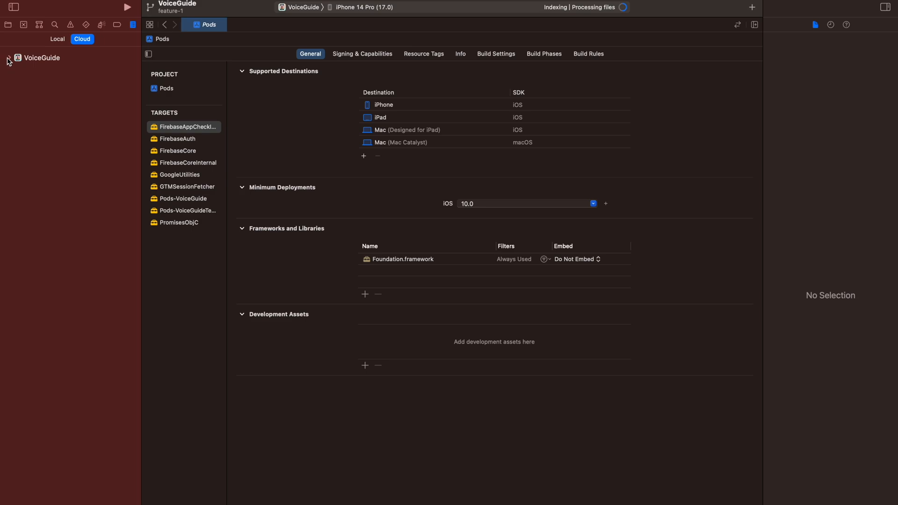
click(7, 58)
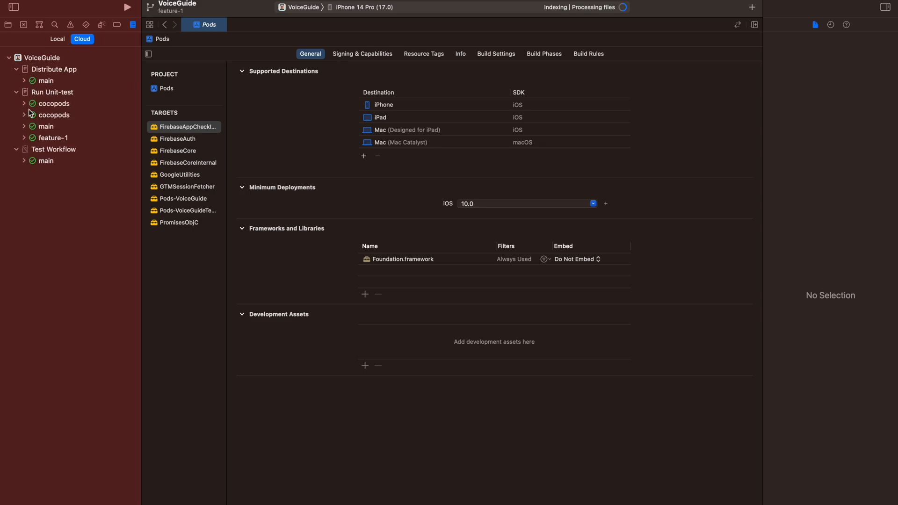
click(51, 80)
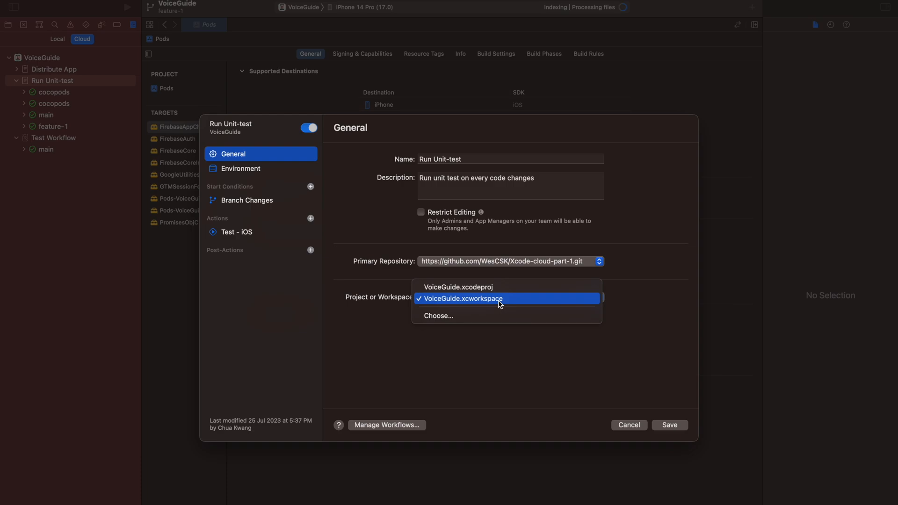
Set Run Unit-test and Distribute App to use VoiceGuide.xcworkspace, and save.
click(462, 298)
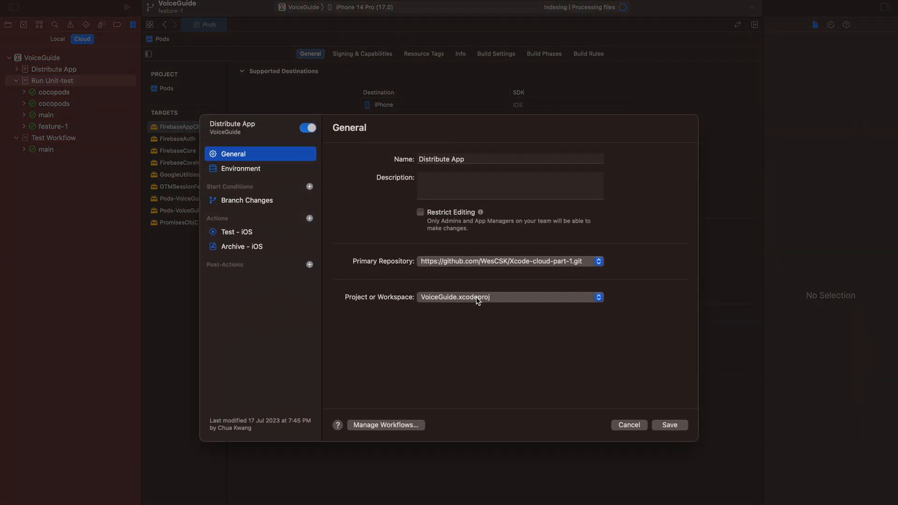
click(509, 297)
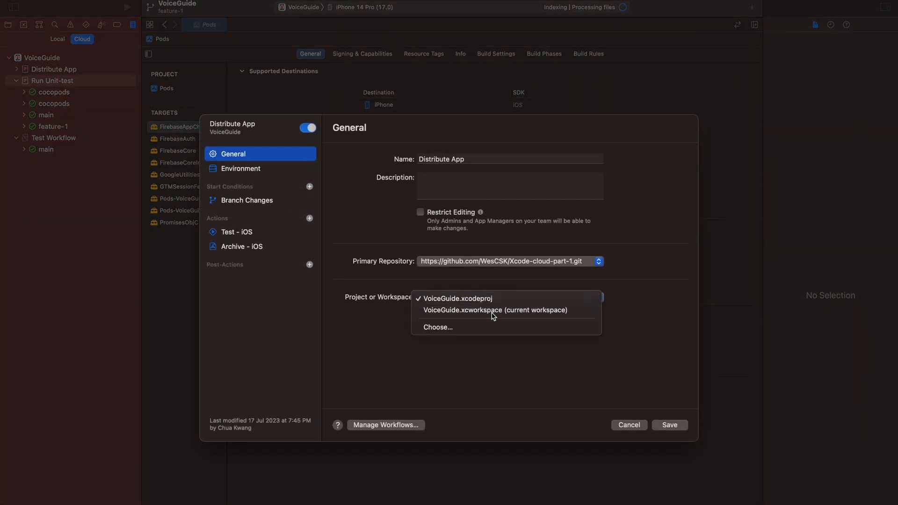
click(495, 310)
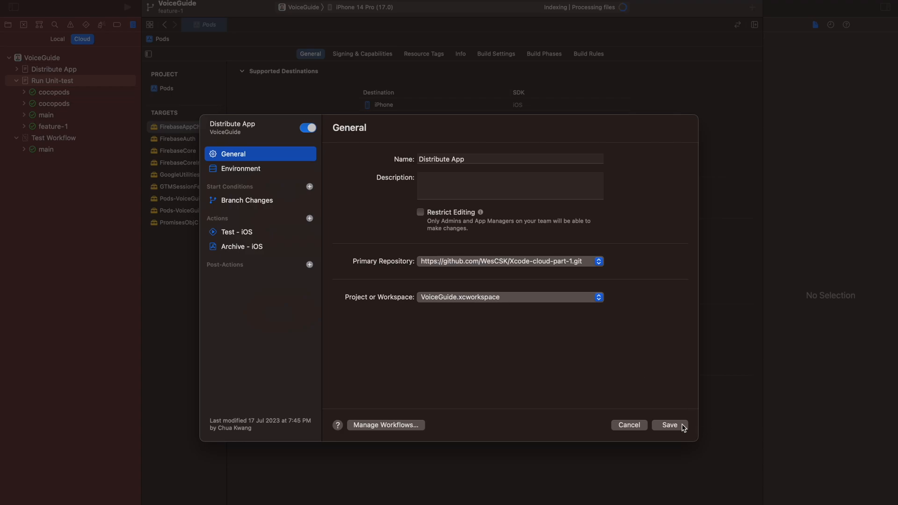
click(669, 425)
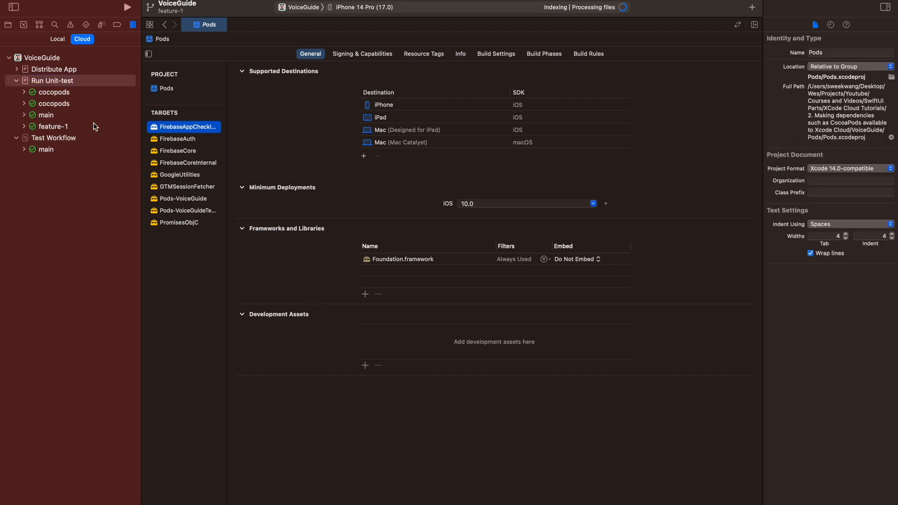
Commit VoiceGuide.xcworkspace with the message 'Added cocoapods' and push to remote.
click(53, 126)
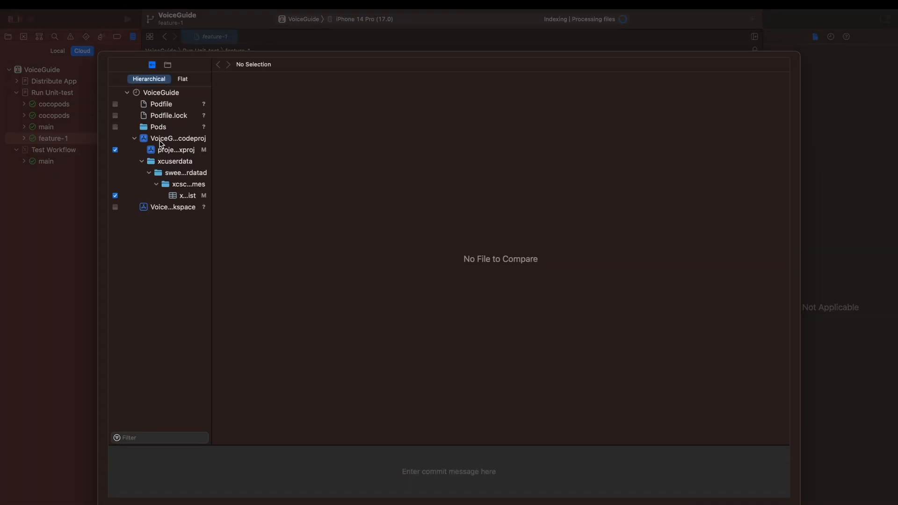
click(115, 180)
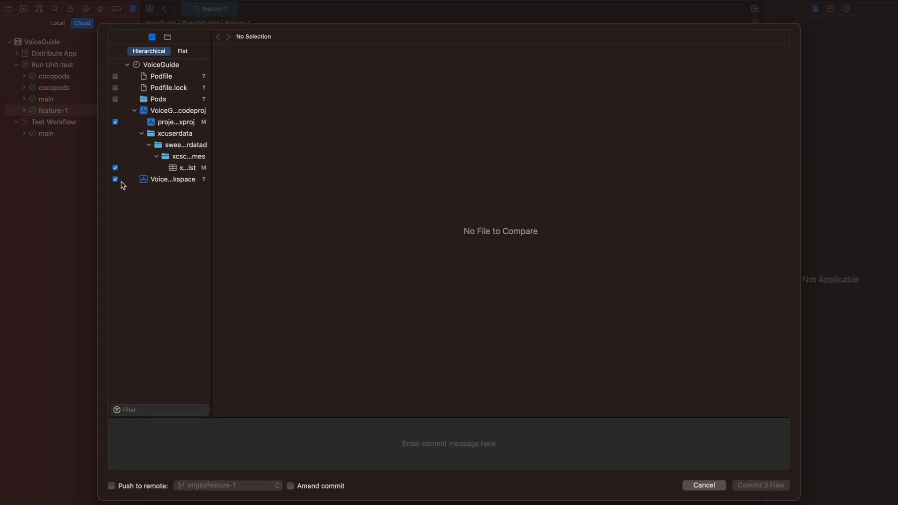
text(Add)
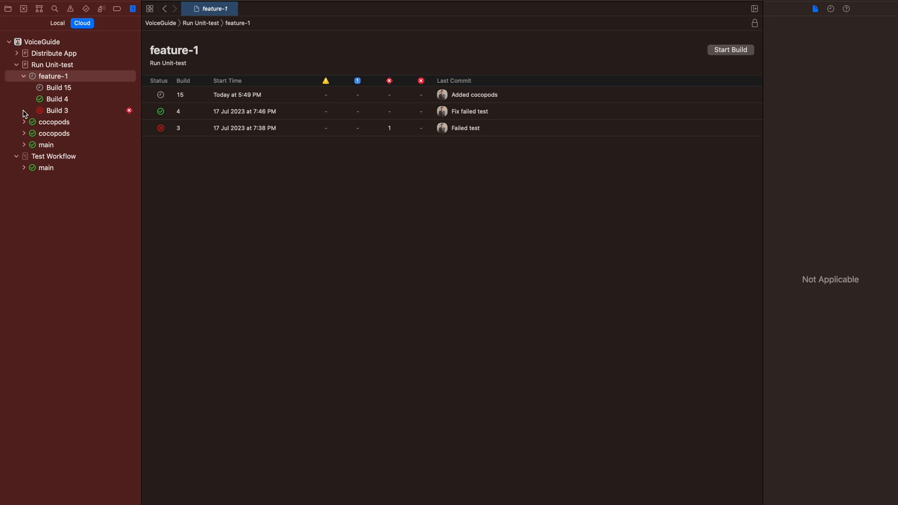
mouse_move(52, 99)
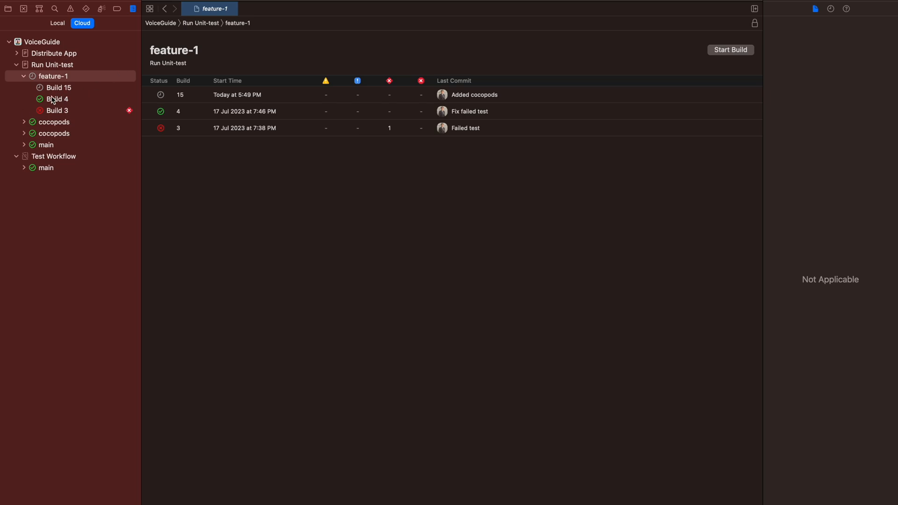
Select Build 15 of Run Unit-test on feature-1.
click(58, 88)
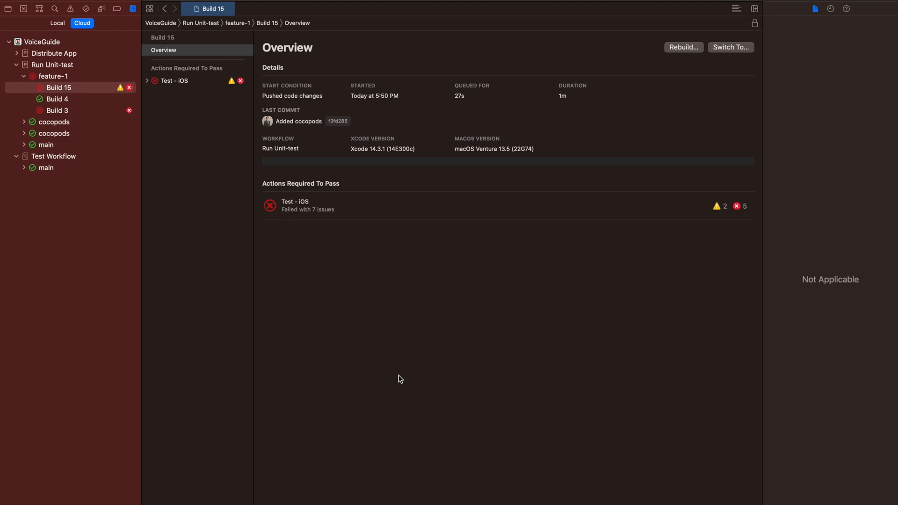
Expand Build 15's Test - iOS action and open its logs.
click(147, 80)
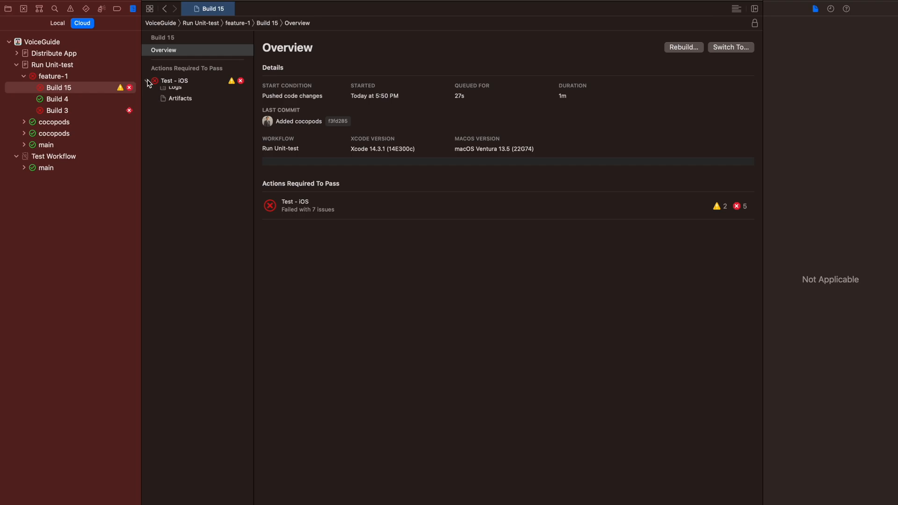
click(174, 103)
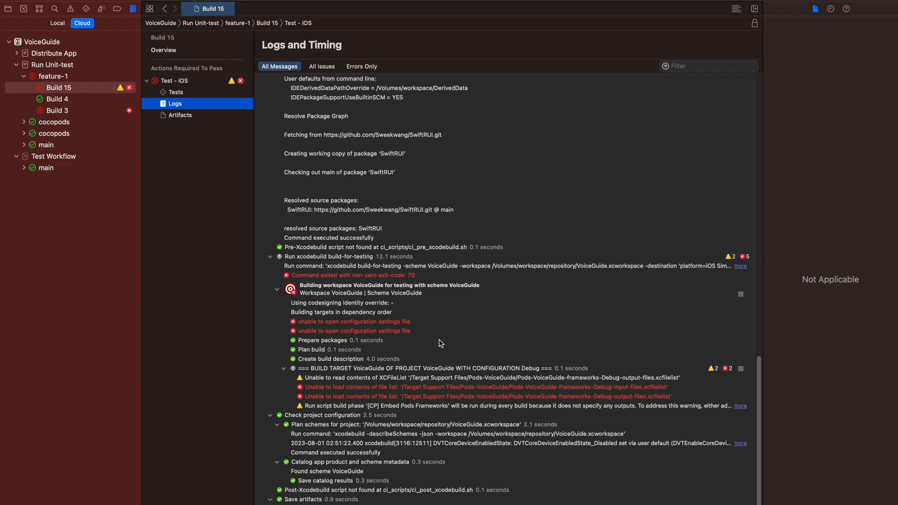
mouse_move(441, 342)
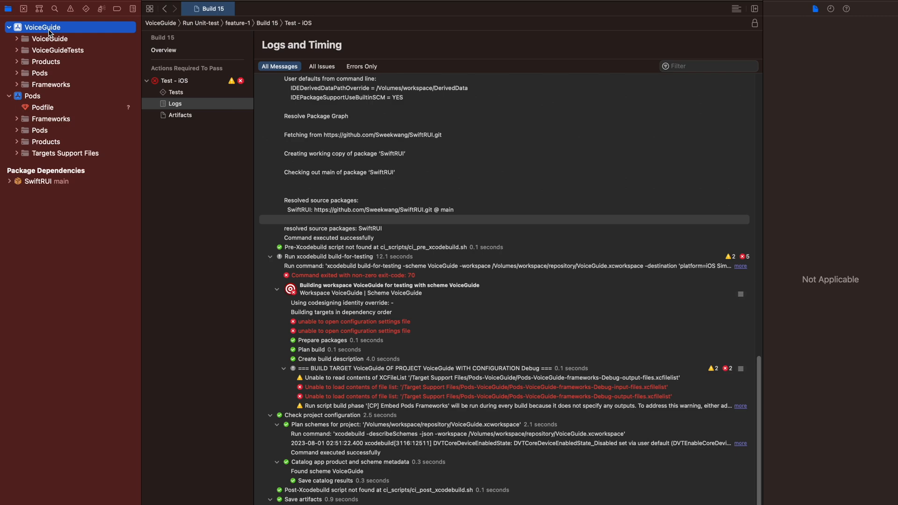
Create a ci_scripts group in VoiceGuide and filter new-file templates by 'sh'.
right_click(42, 26)
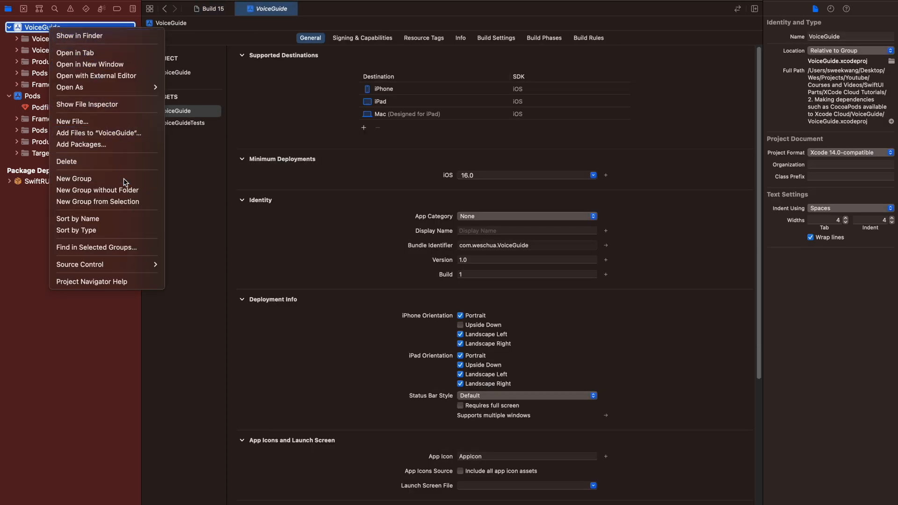
click(73, 179)
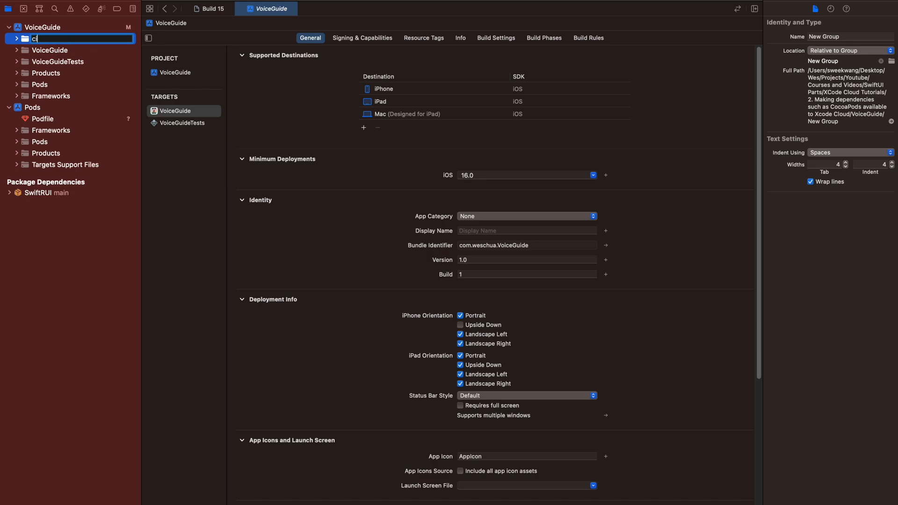
text(i_script)
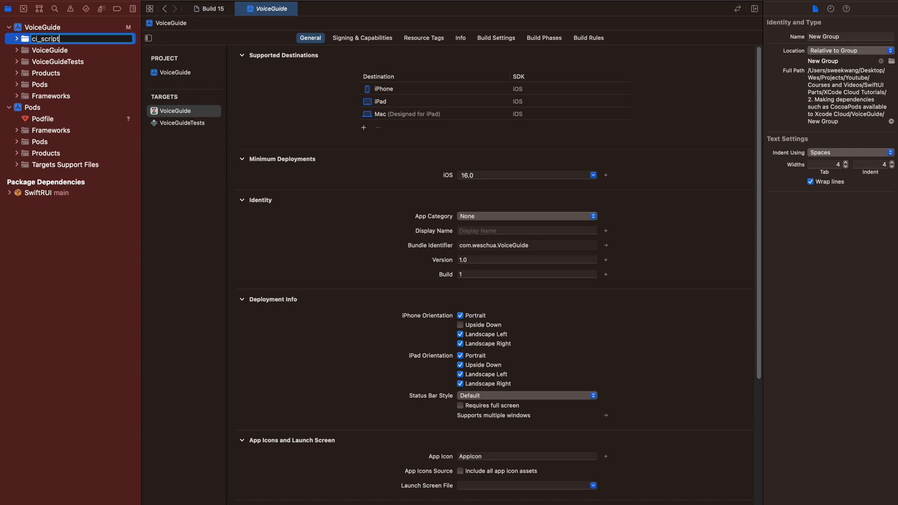
right_click(42, 39)
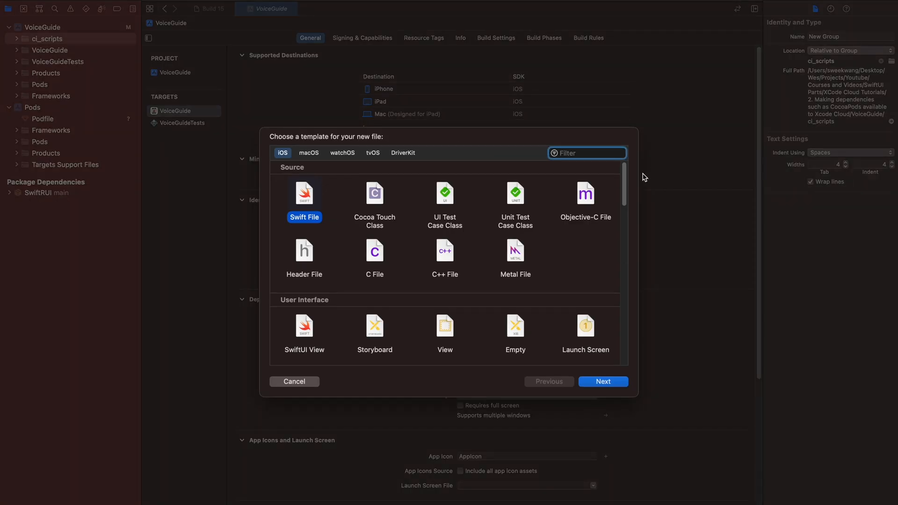
text(sh)
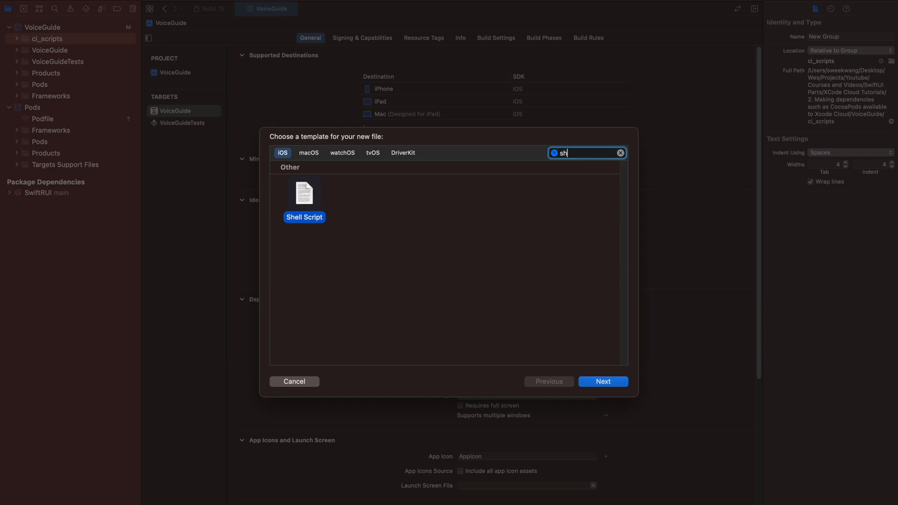
Save the Shell Script template as ci_post_clone in the ci_scripts group.
click(602, 381)
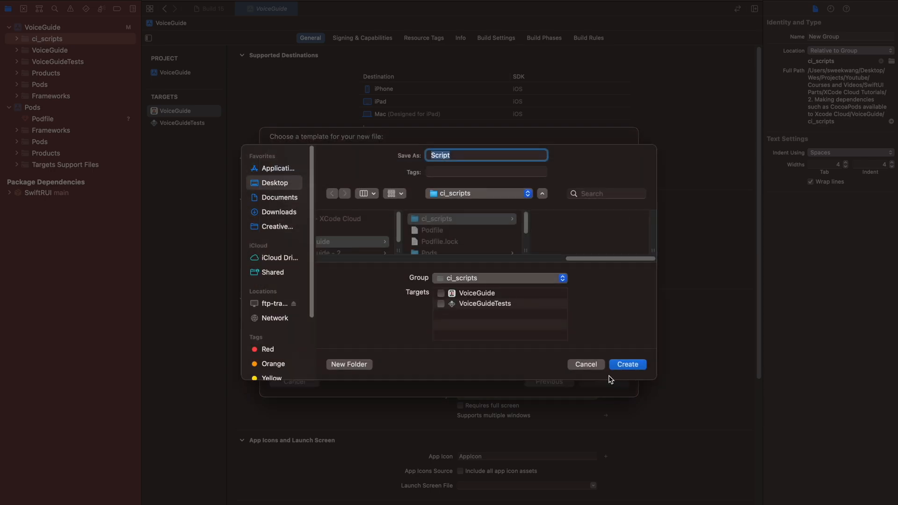
mouse_move(501, 226)
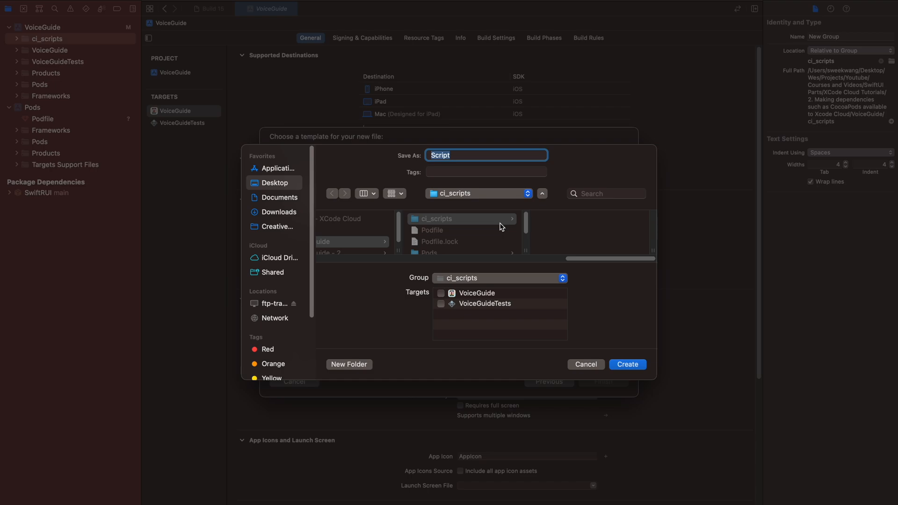
text(ci_post_clone)
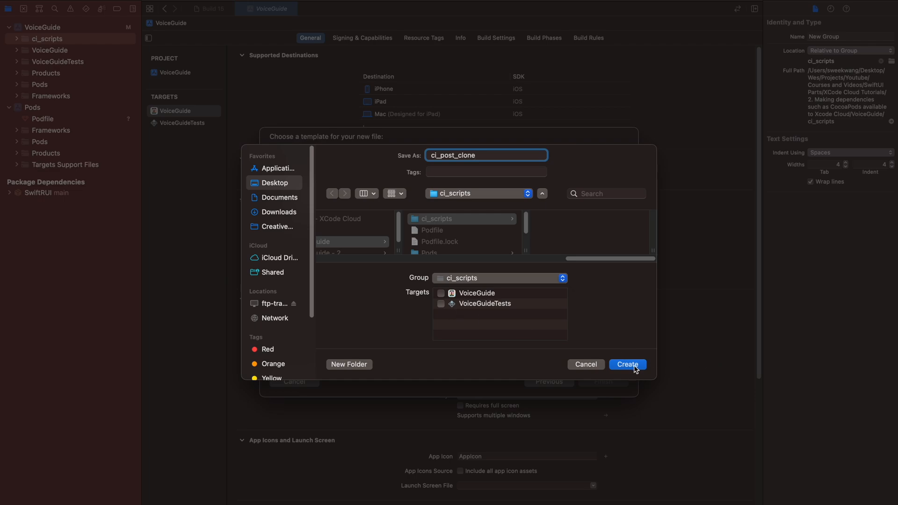
click(627, 365)
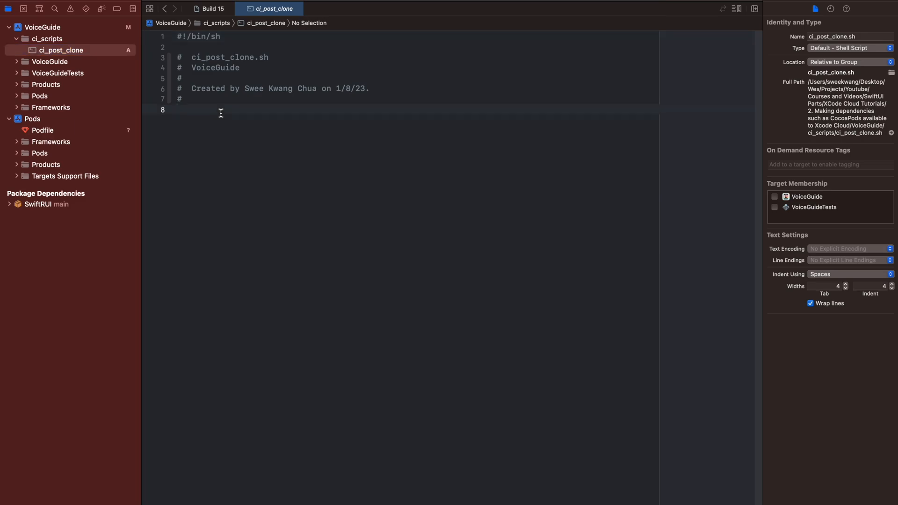
Type '# RUN THE SETUP' and 'brew install cocoapods', then begin a pod install line.
text(#)
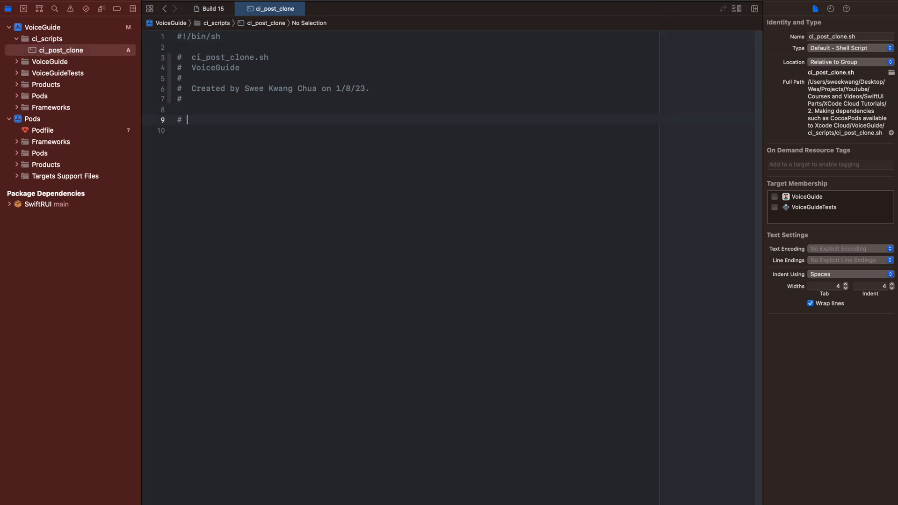
text(RUN THE S)
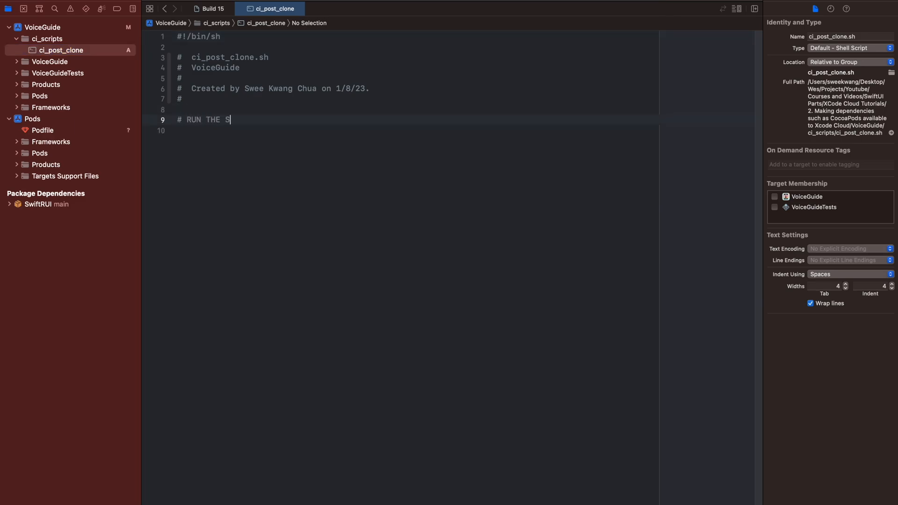
text(ETUP)
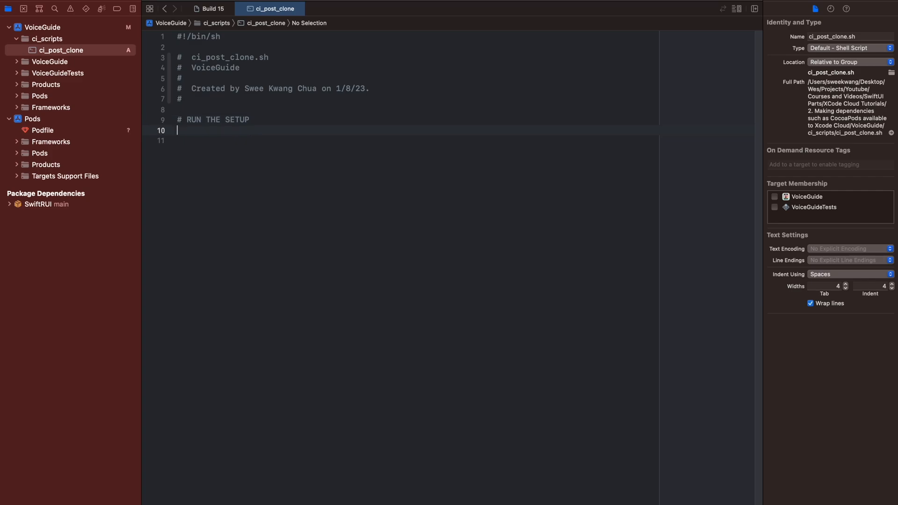
text(brew)
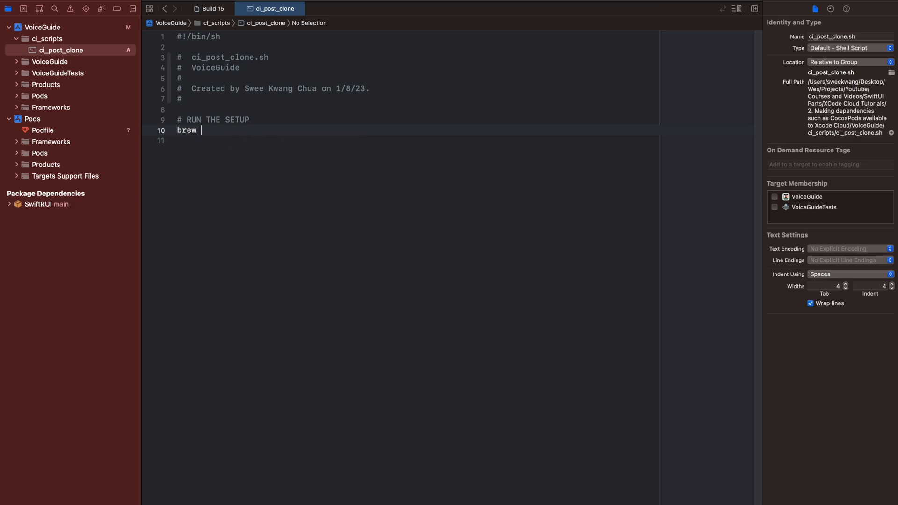
text(install c)
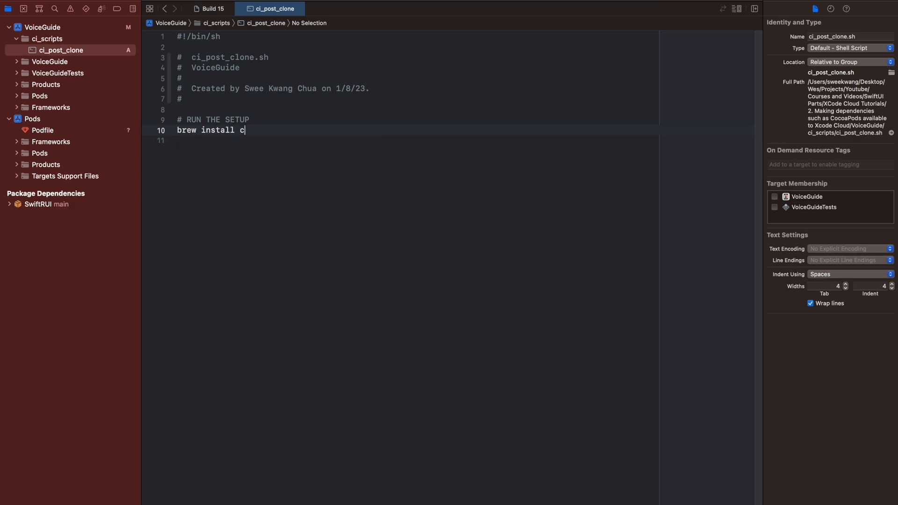
text(ocoapods)
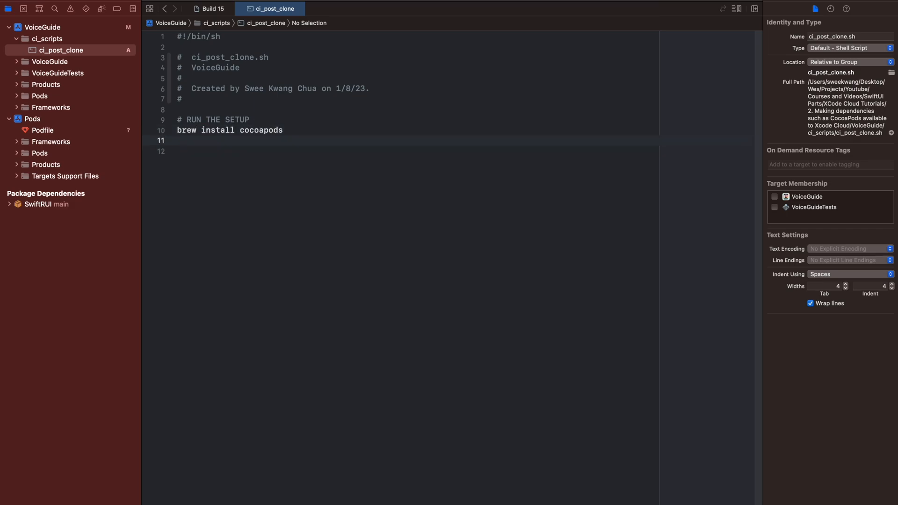
text(pod ins)
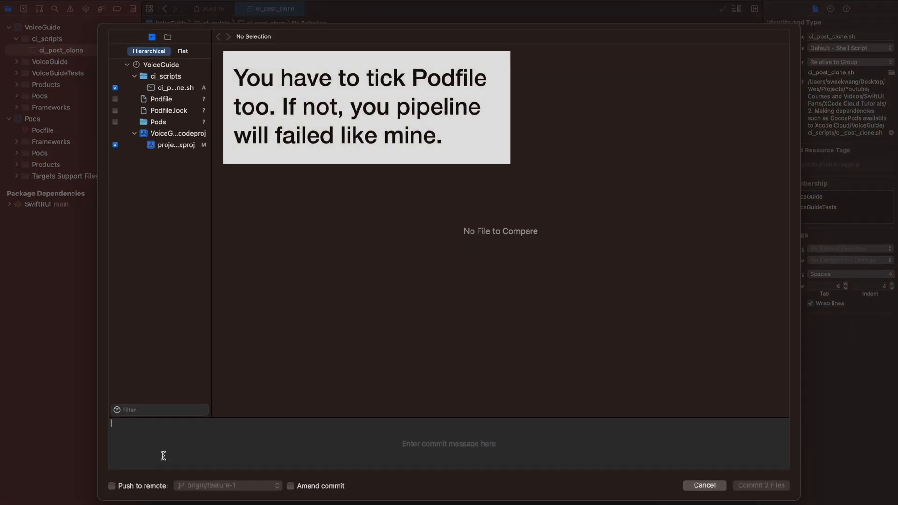
Commit the two files with message 'Added ci scripts' and push to origin/feature-1.
text(Added ci s)
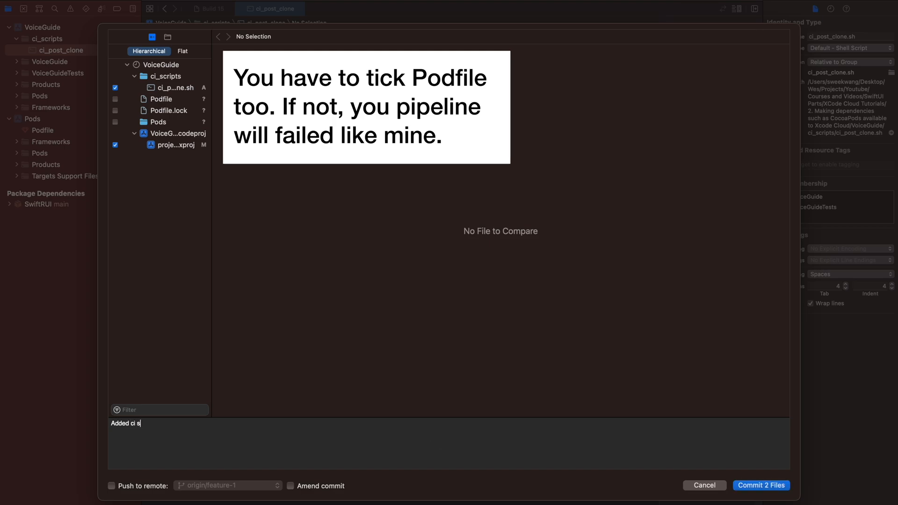
click(111, 498)
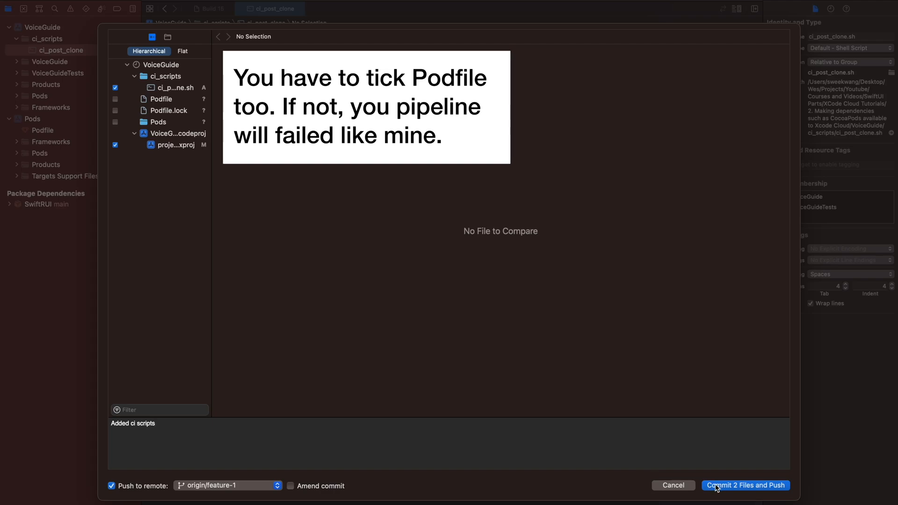
click(745, 485)
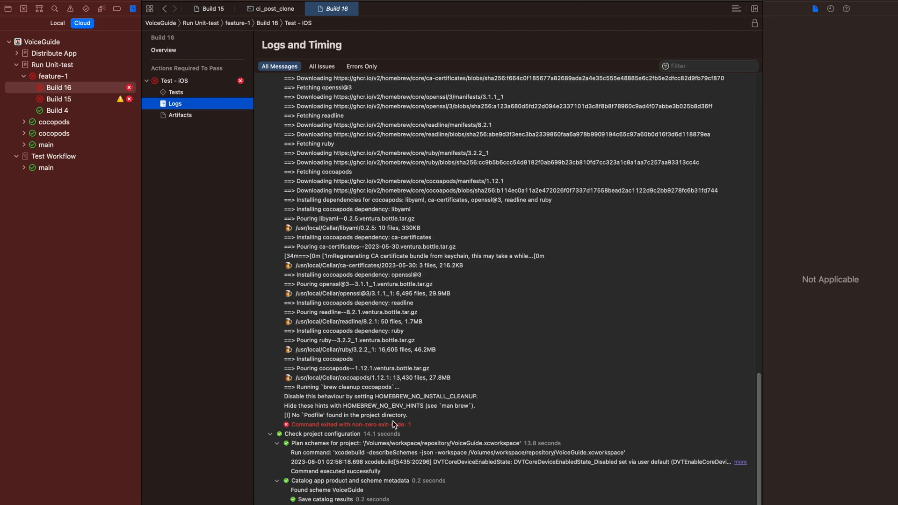
Select the 'No Podfile found' error line in the Build 16 test logs.
click(345, 415)
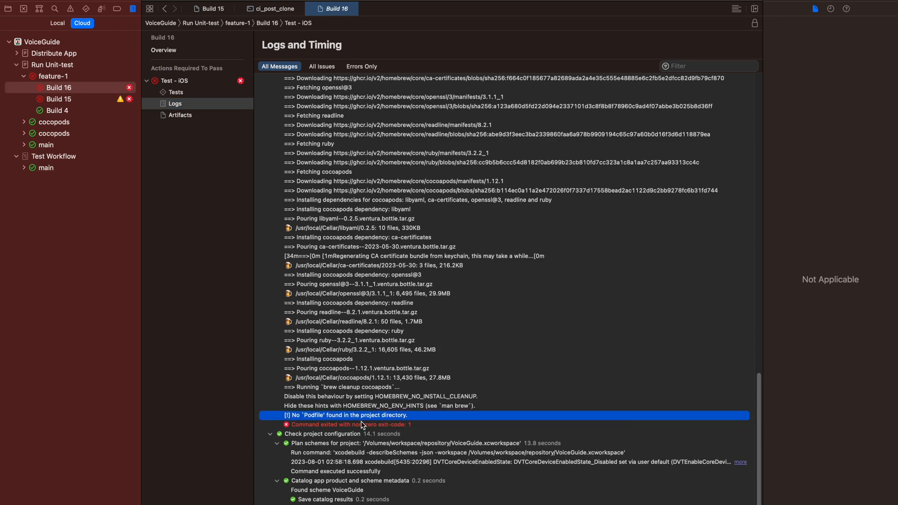
mouse_move(374, 417)
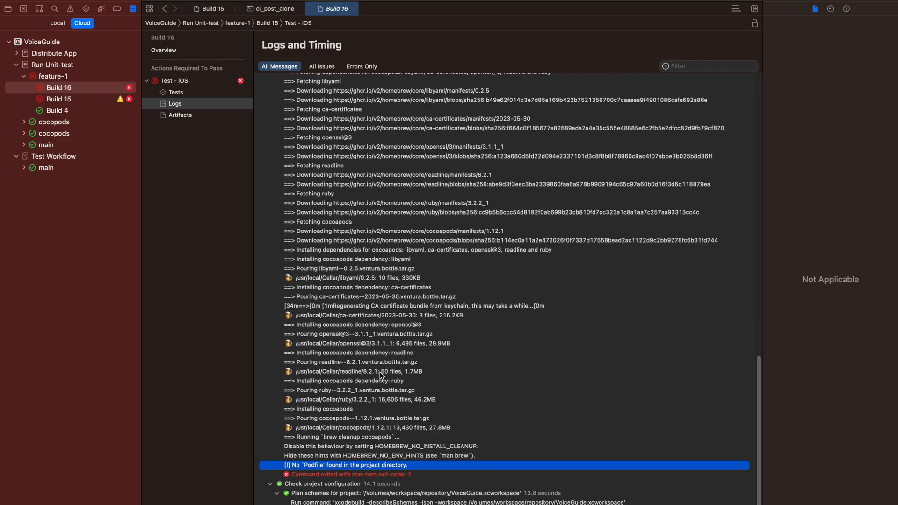
Start a commit of the remaining Podfile changes from the Source Control menu.
click(306, 4)
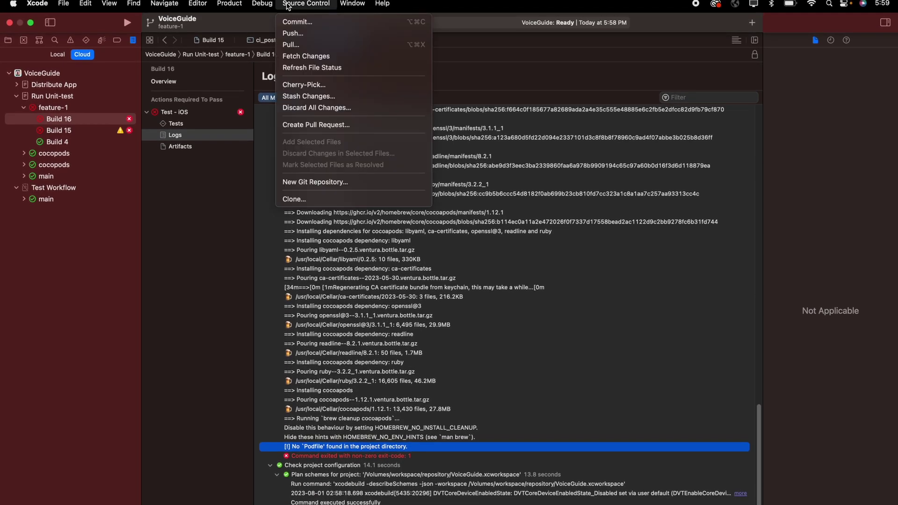
click(297, 22)
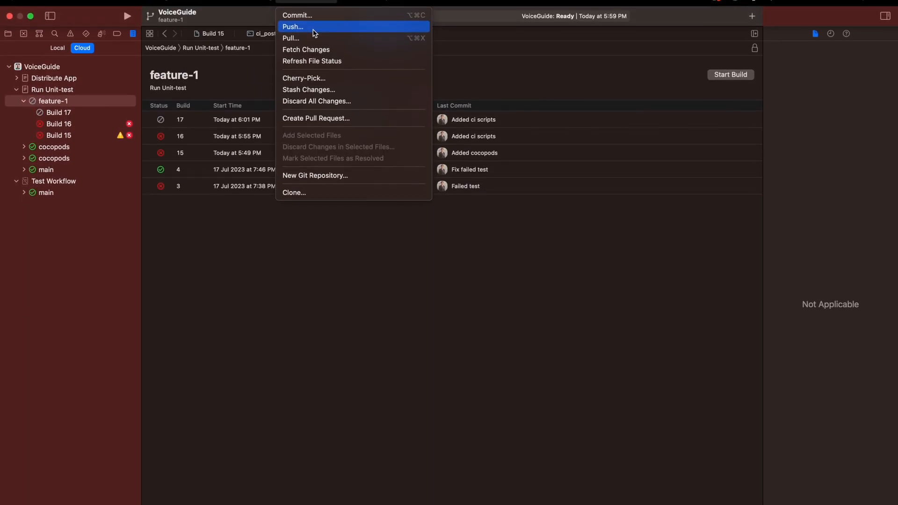
Push the local 'Added Podfile' commit to origin/feature-1.
click(293, 27)
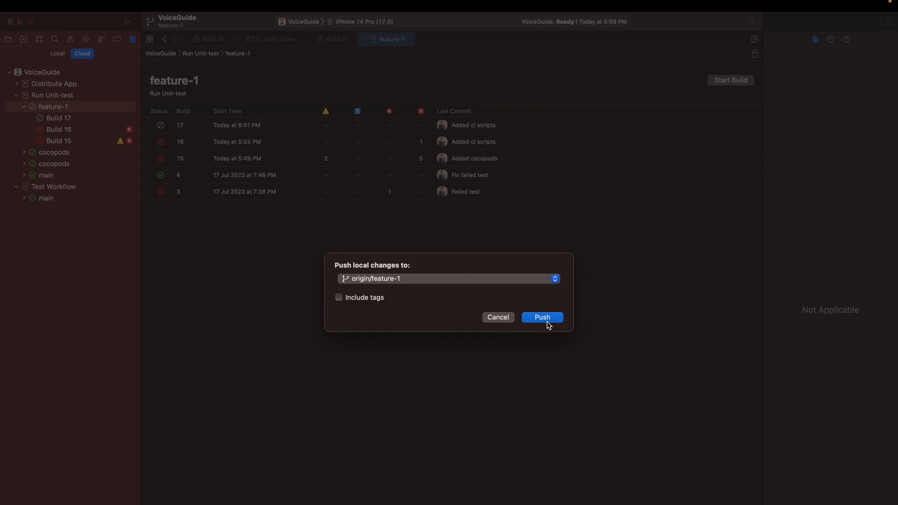
click(542, 317)
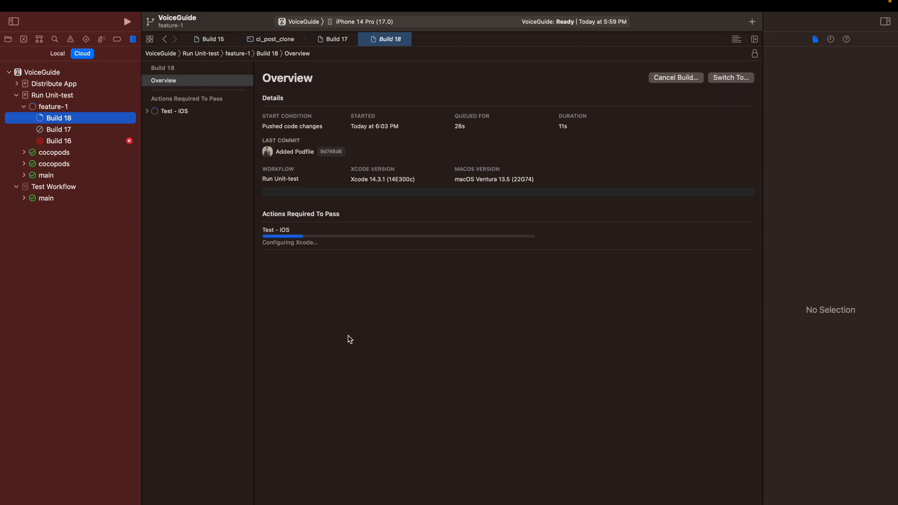